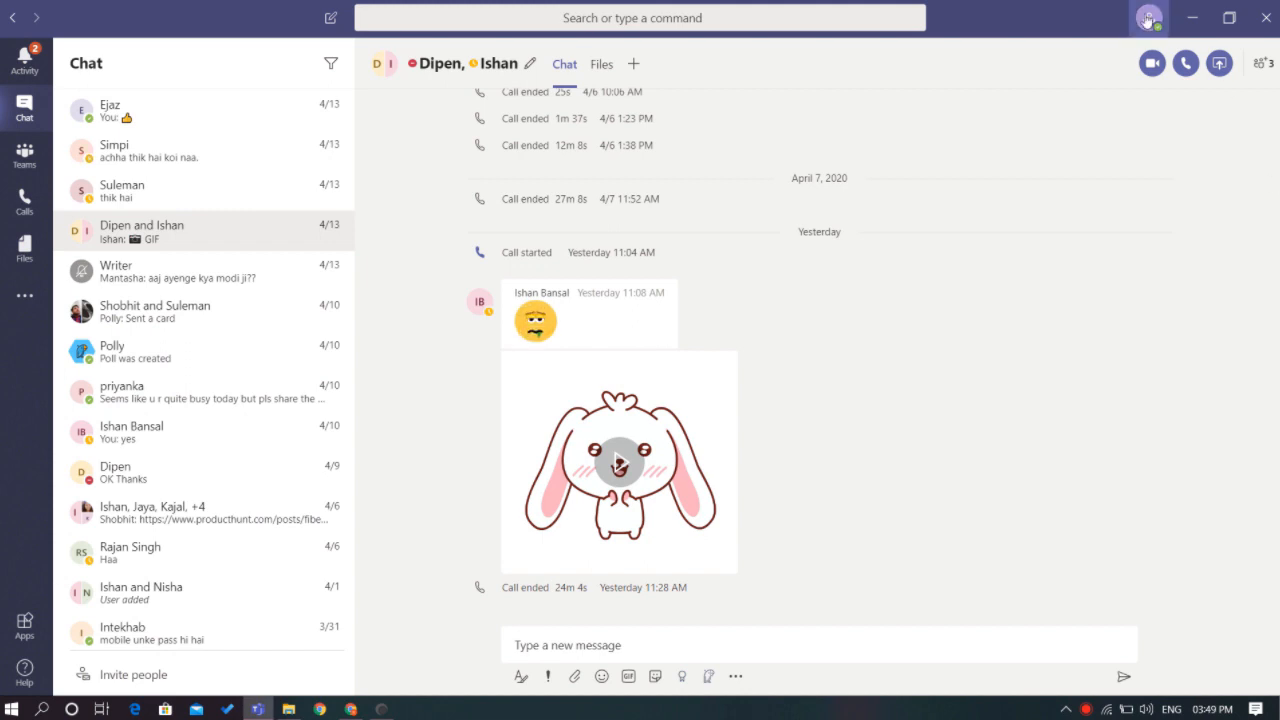
View the profile status options, then bring the Teams window with the General channel back in front.
left_click(1148, 18)
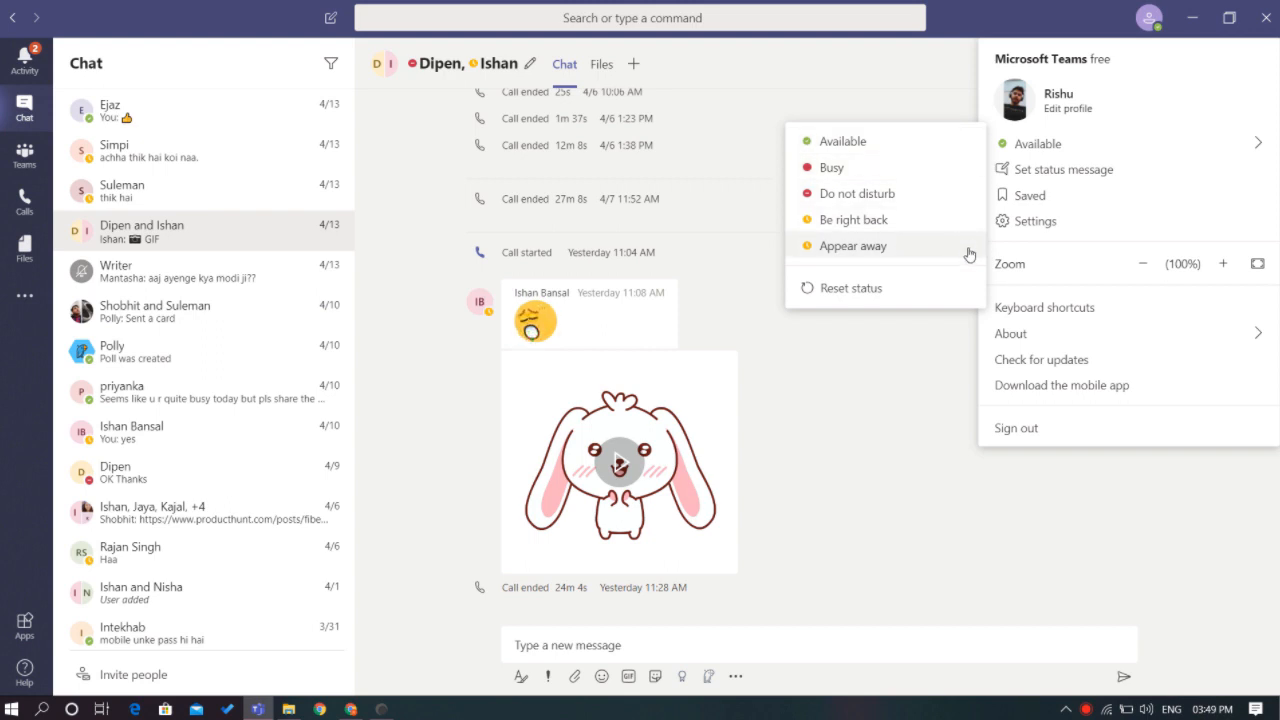
mouse_move(968, 296)
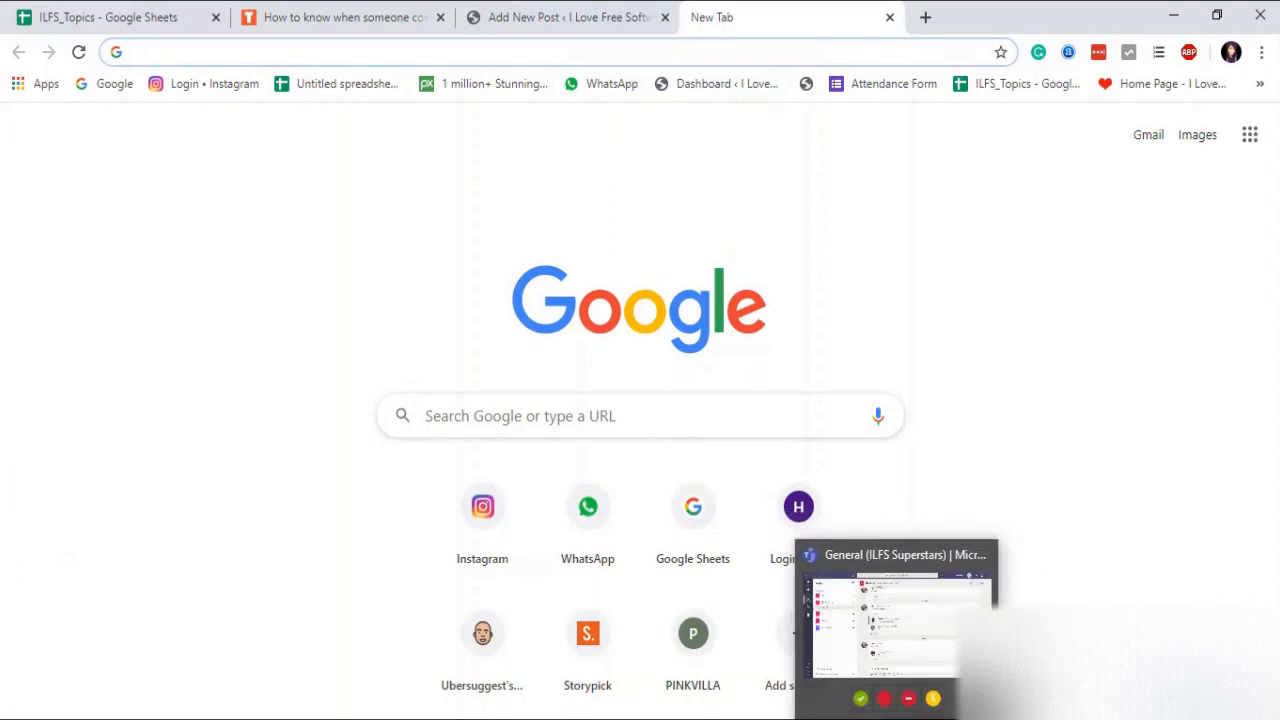
left_click(896, 620)
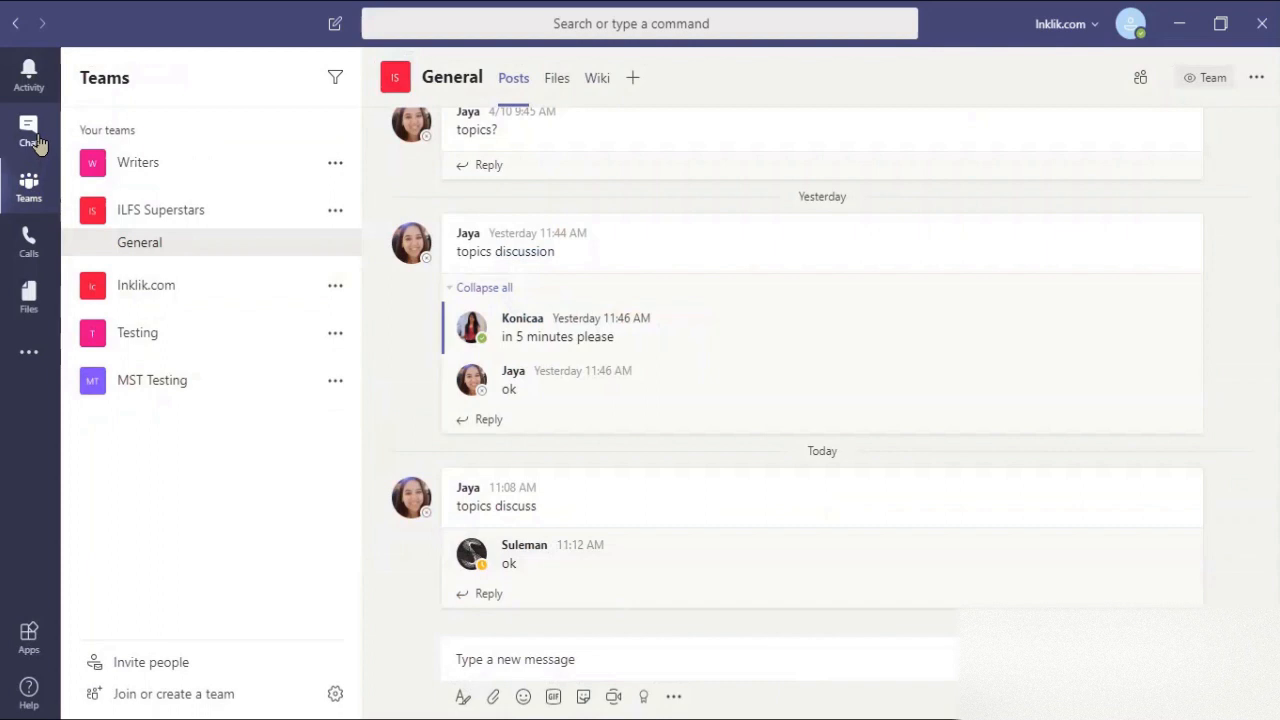
Switch to the Chat view, landing on the conversation with Rishu.
left_click(28, 132)
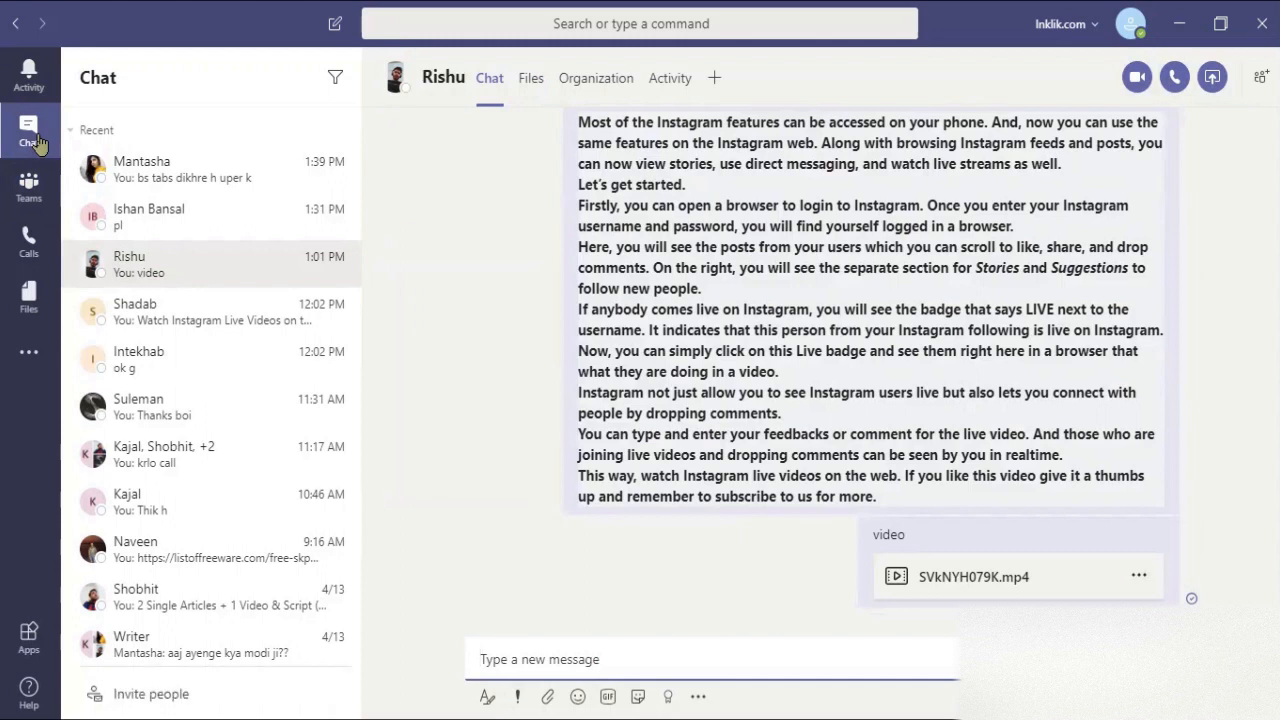
mouse_move(336, 168)
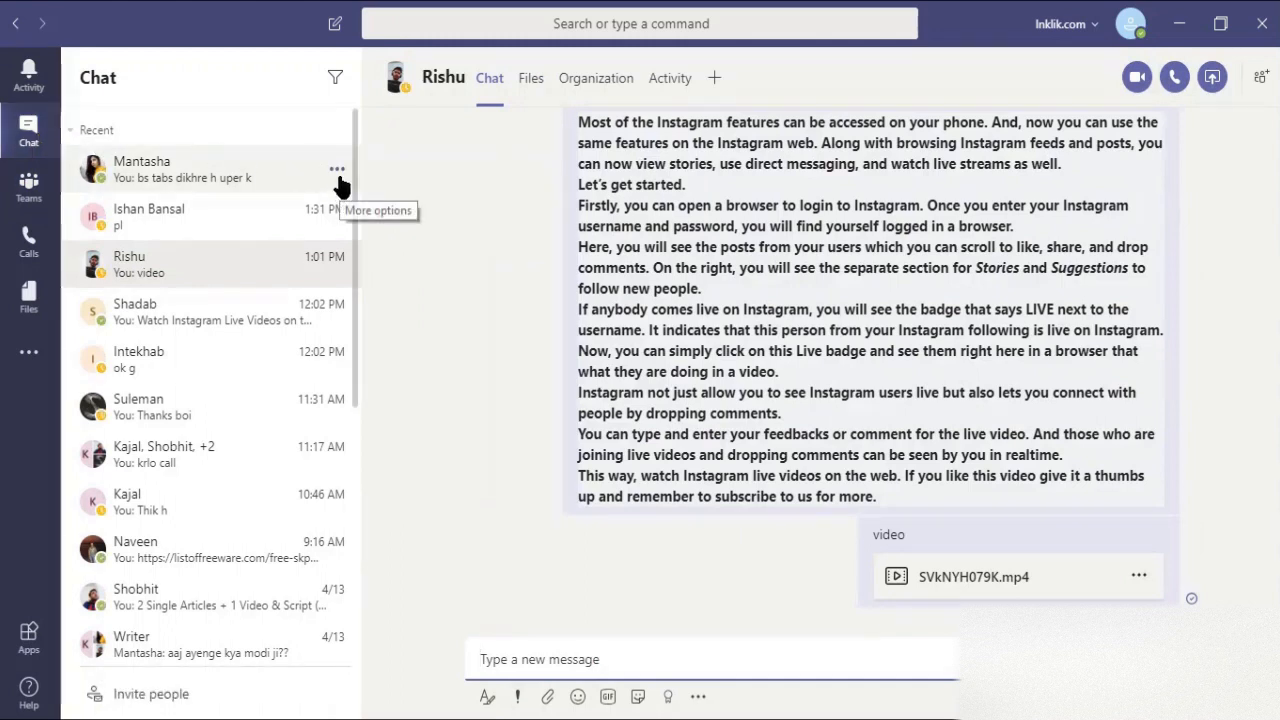
Turn on 'Notify when available' for Mantasha from her chat's More options menu.
left_click(336, 168)
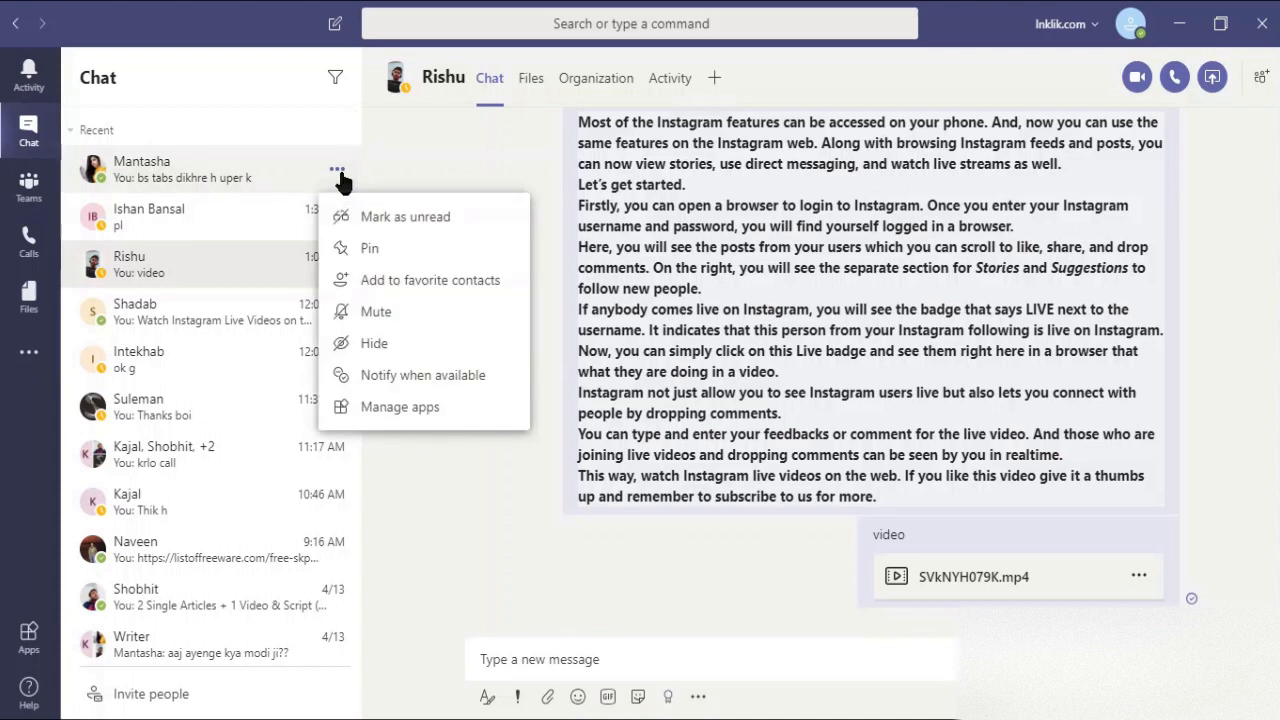
left_click(504, 384)
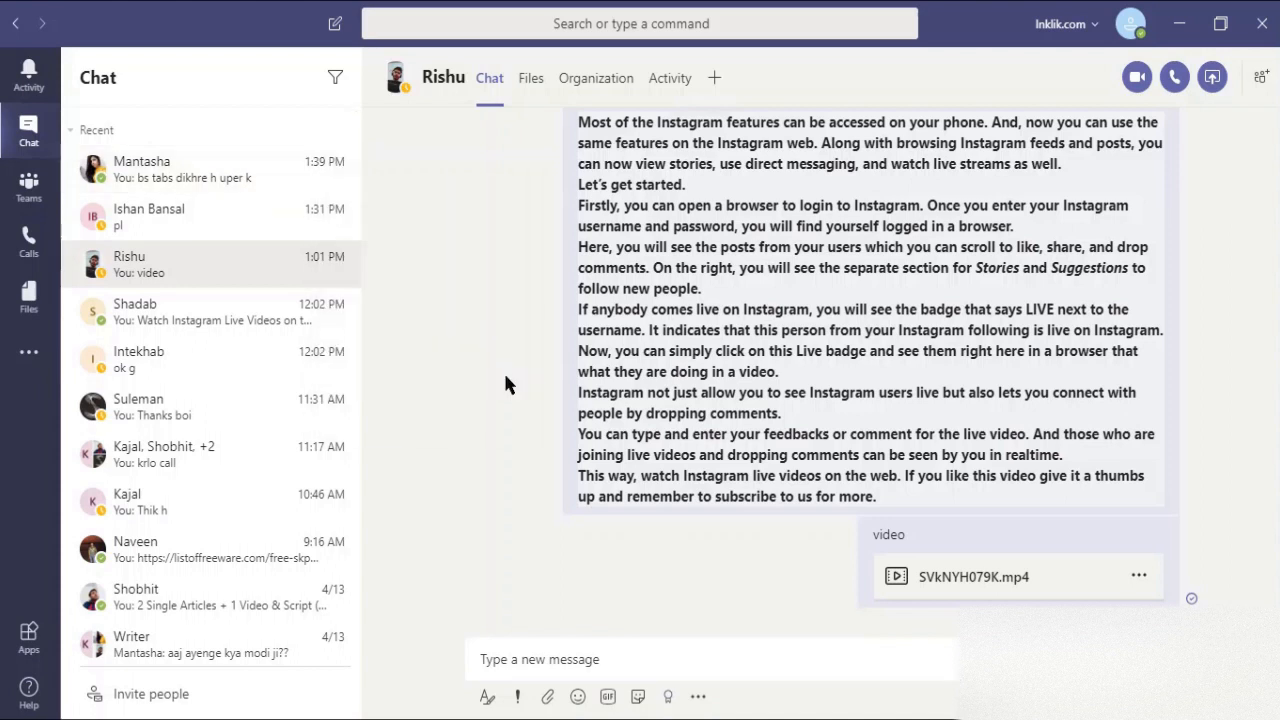